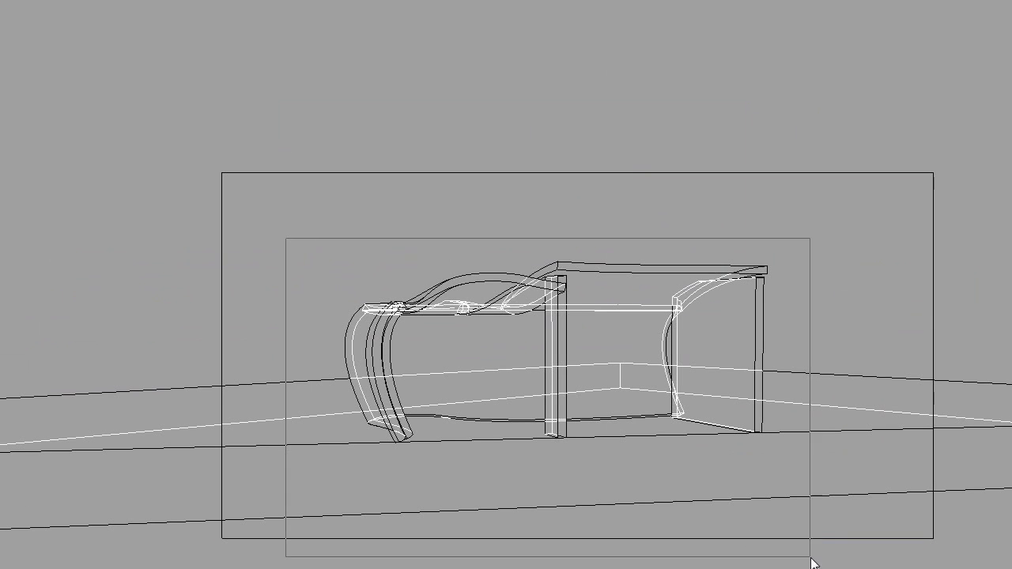
Select the framing rectangle and restore the saved render1 named view
{"action": "left_click_drag", "start_coordinate": [814, 561], "coordinate": [329, 439]}
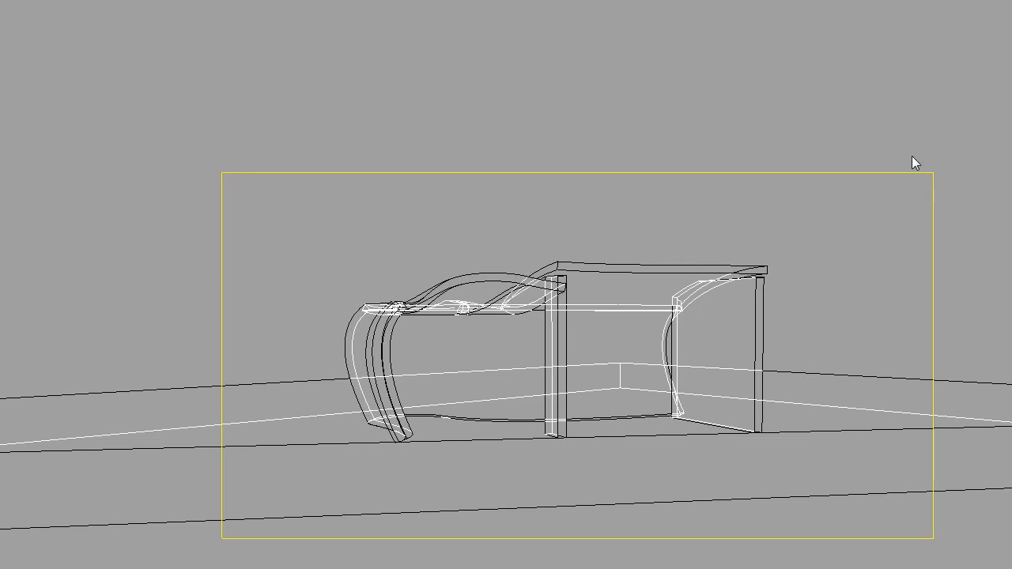
{"action": "mouse_move", "coordinate": [936, 455]}
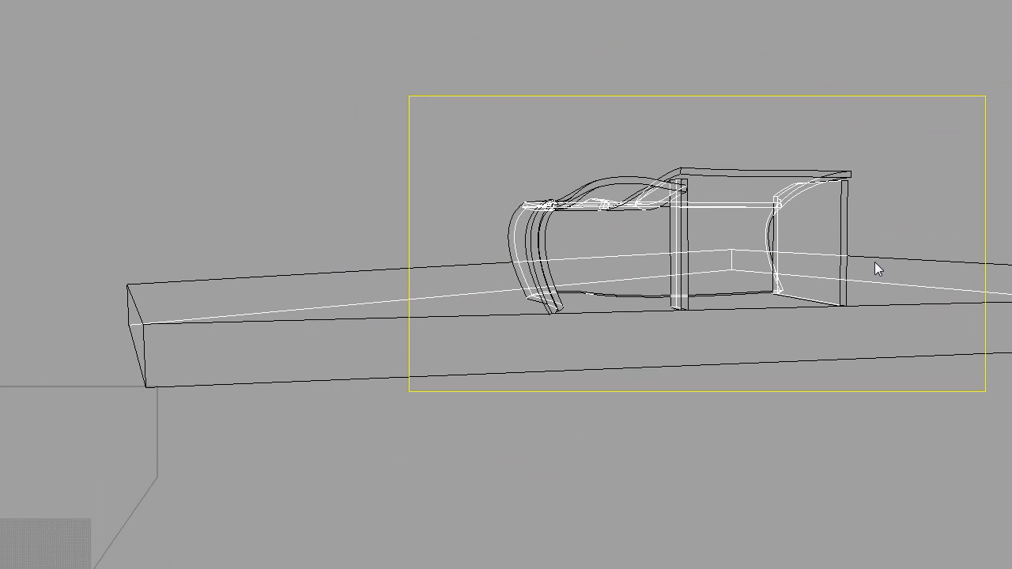
{"action": "mouse_move", "coordinate": [497, 392]}
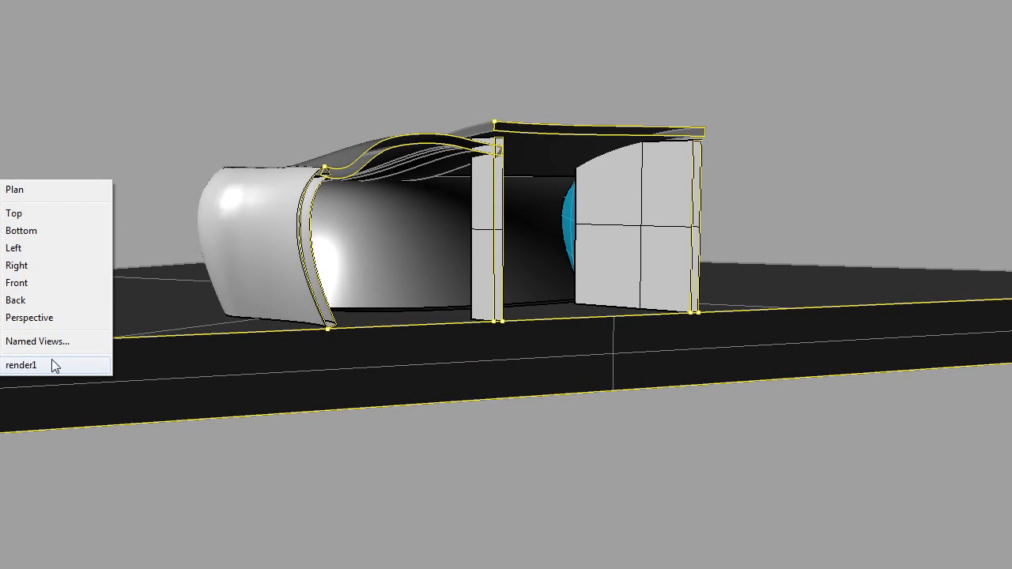
{"action": "mouse_move", "coordinate": [44, 373]}
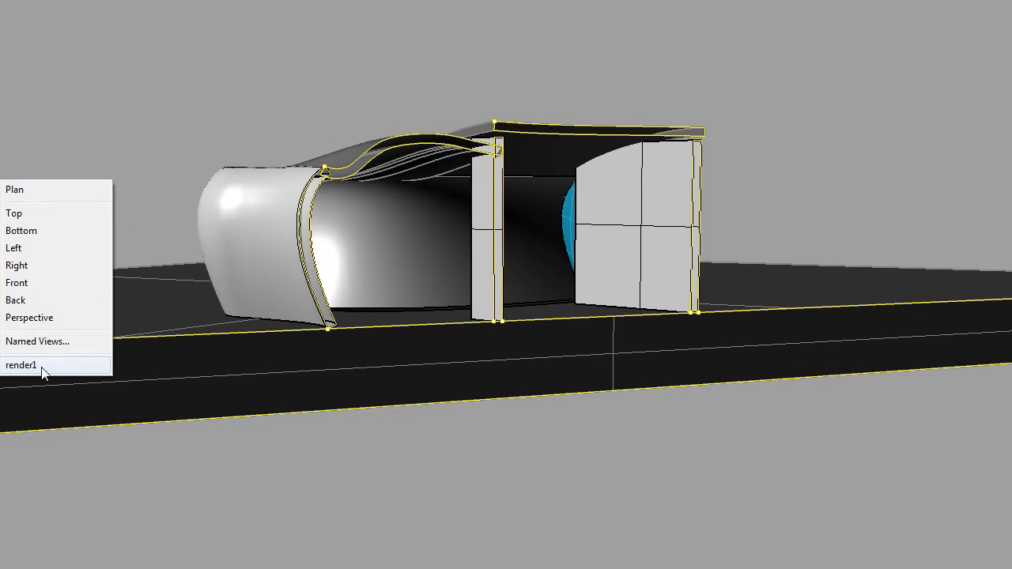
{"action": "left_click", "coordinate": [22, 364]}
{"action": "type", "text": "s"}
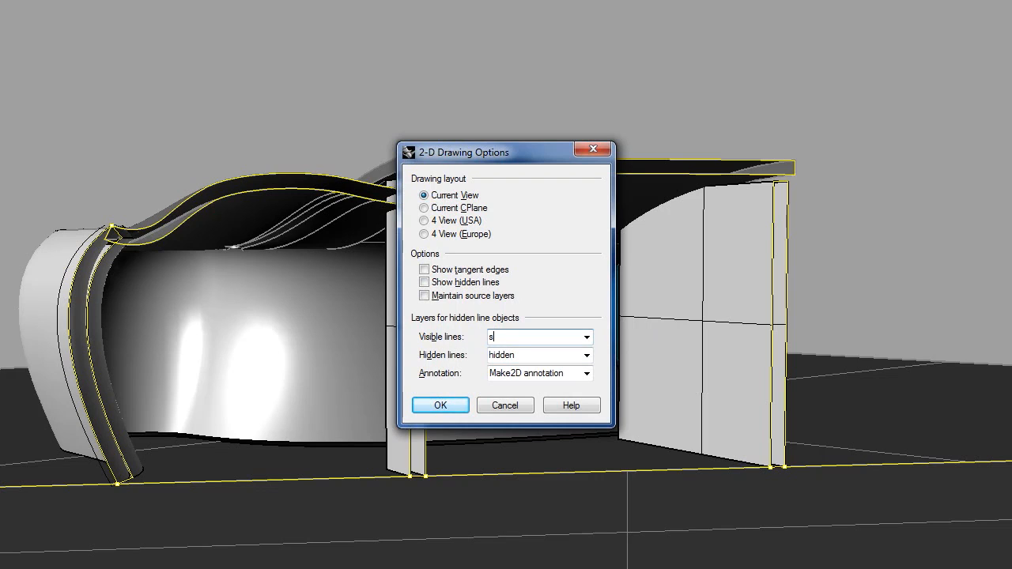
Make2D from the current view with visible lines on layer section and hidden lines separate
{"action": "type", "text": "ection"}
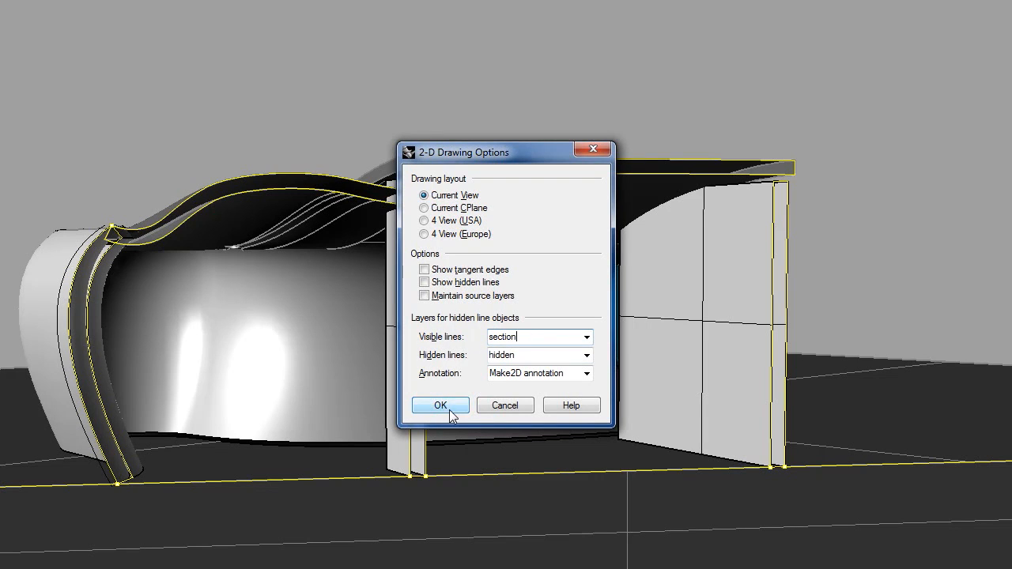
{"action": "left_click", "coordinate": [439, 404]}
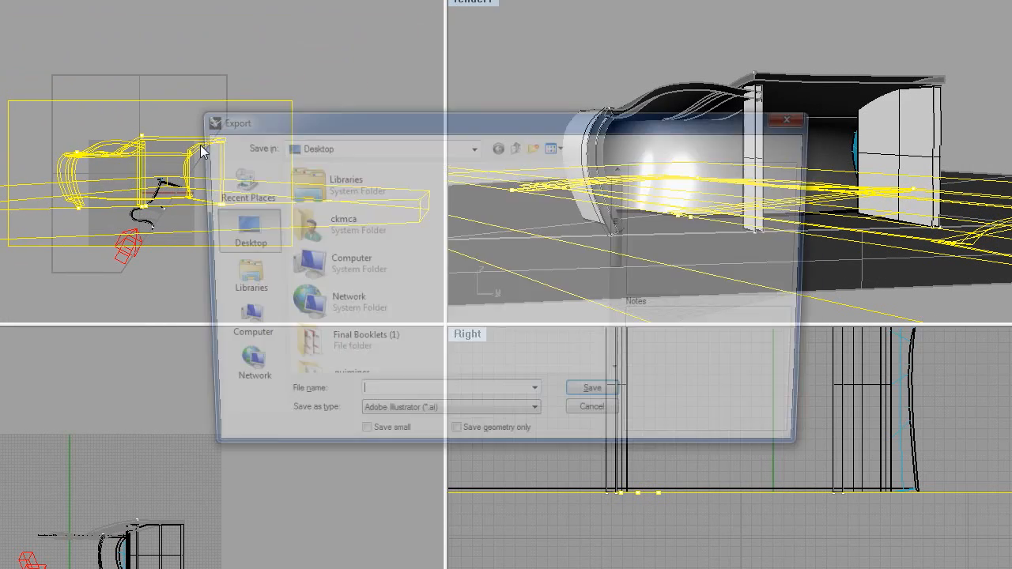
Export selected as 'final line work.ai', preserving model scale 20 ft = 1 in
{"action": "type", "text": "final line work"}
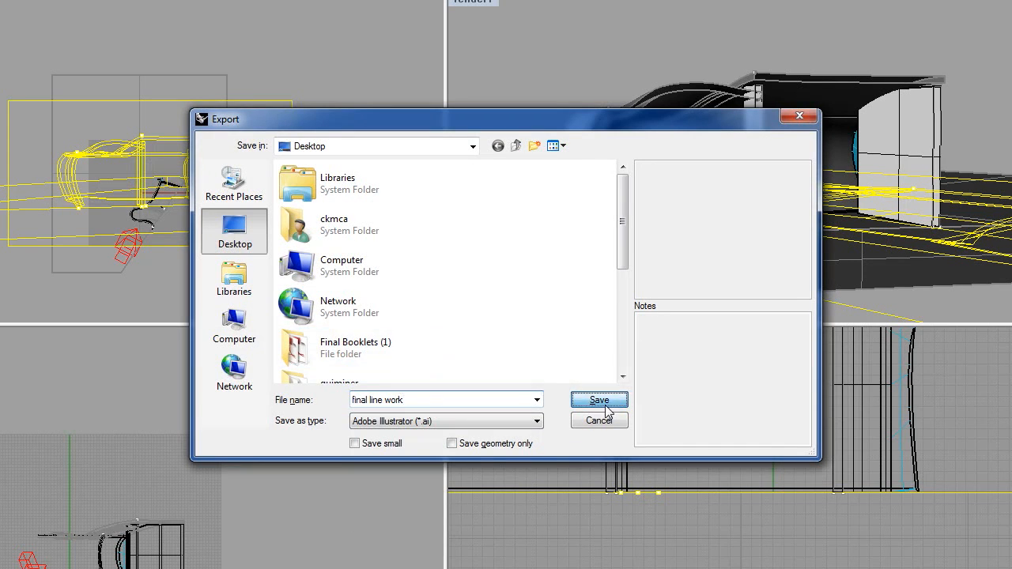
{"action": "left_click", "coordinate": [598, 399]}
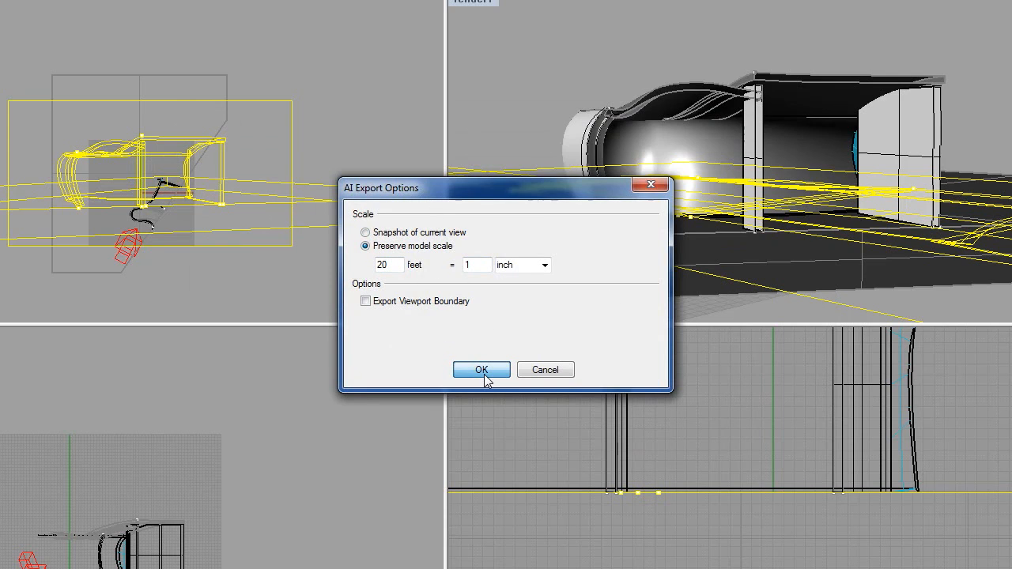
{"action": "left_click", "coordinate": [480, 370]}
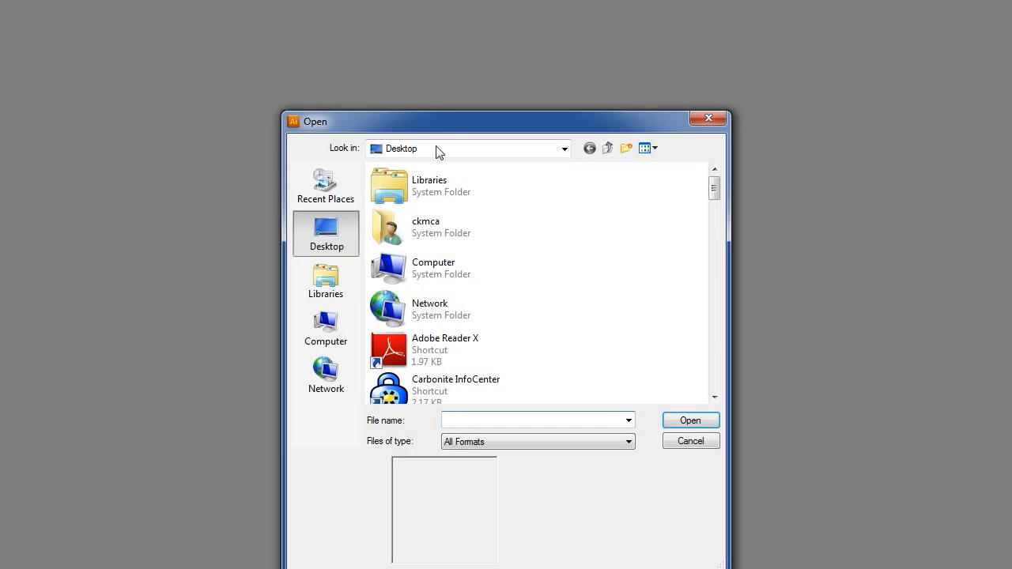
Open final line work.AI from the Desktop and bring up the Color Picker for its strokes
{"action": "scroll", "scroll_direction": "down", "scroll_amount": 3}
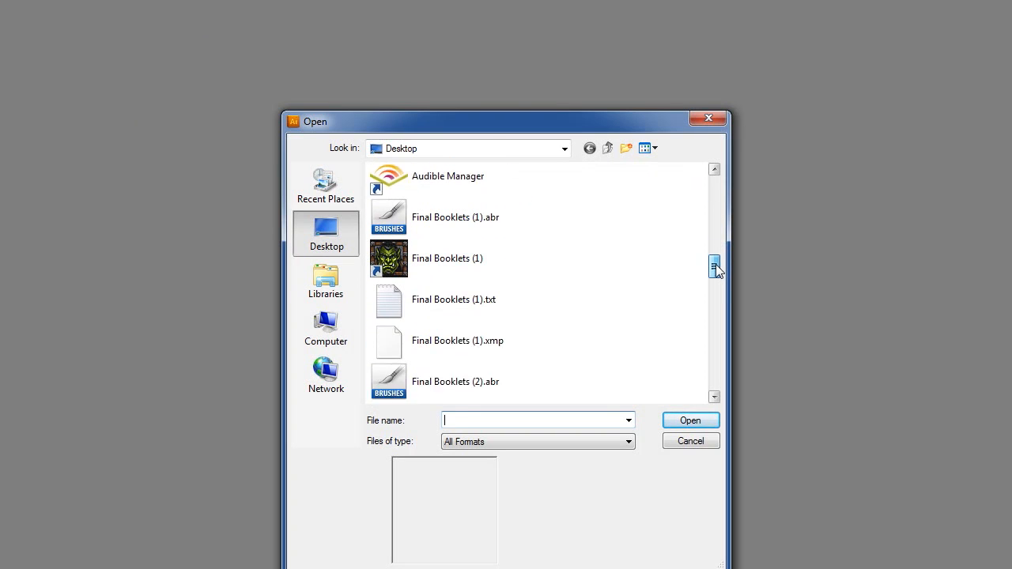
{"action": "left_click", "coordinate": [446, 380]}
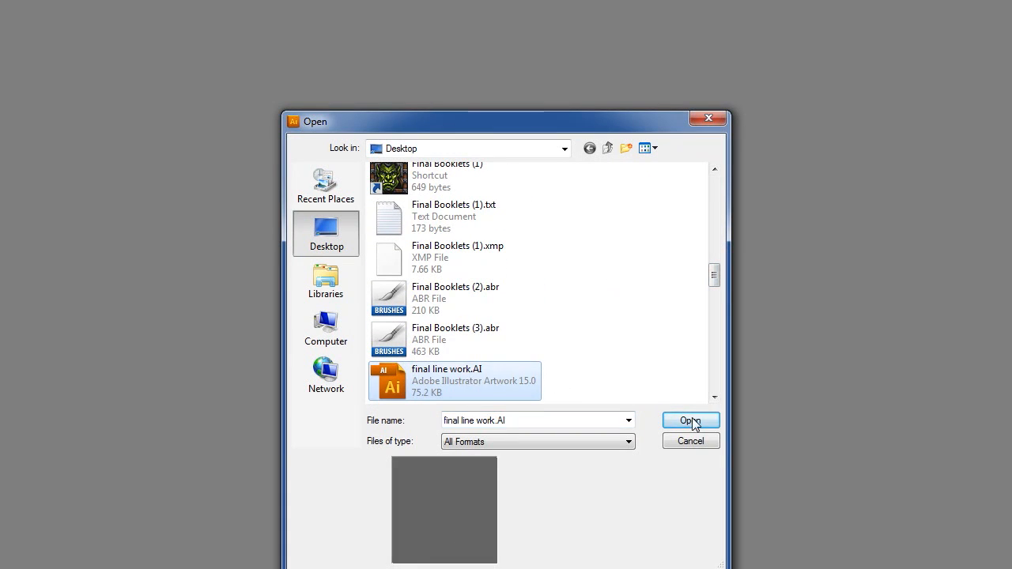
{"action": "left_click", "coordinate": [690, 421]}
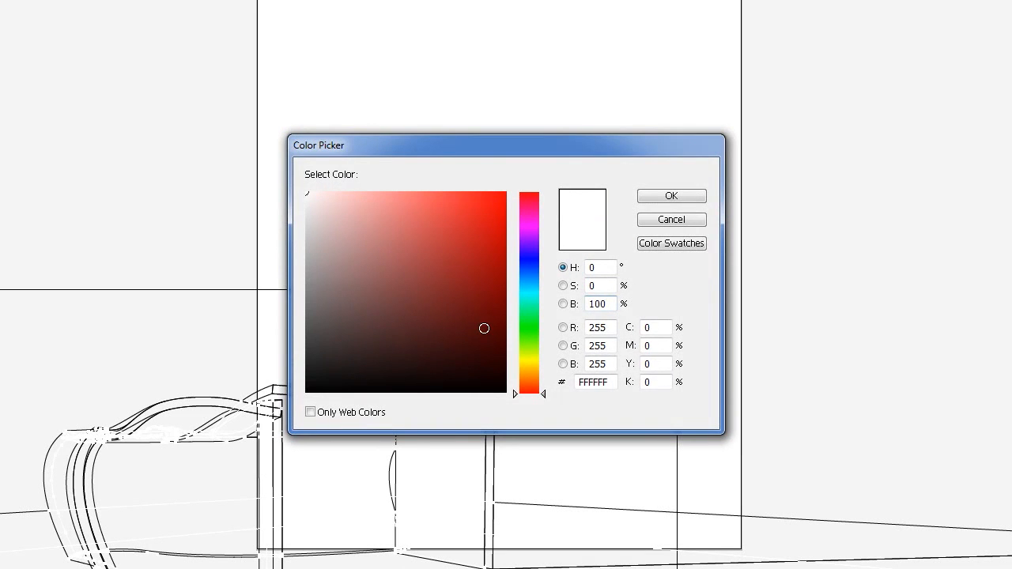
{"action": "left_click", "coordinate": [671, 196]}
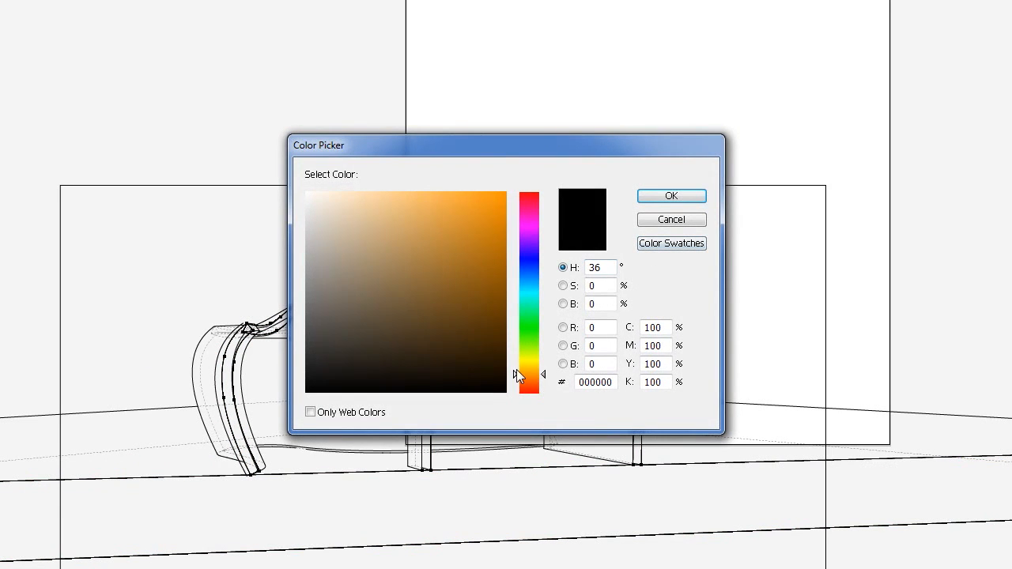
Choose an orange hue and fill the selected section-cut shapes as poché
{"action": "left_click_drag", "start_coordinate": [529, 384], "coordinate": [529, 370]}
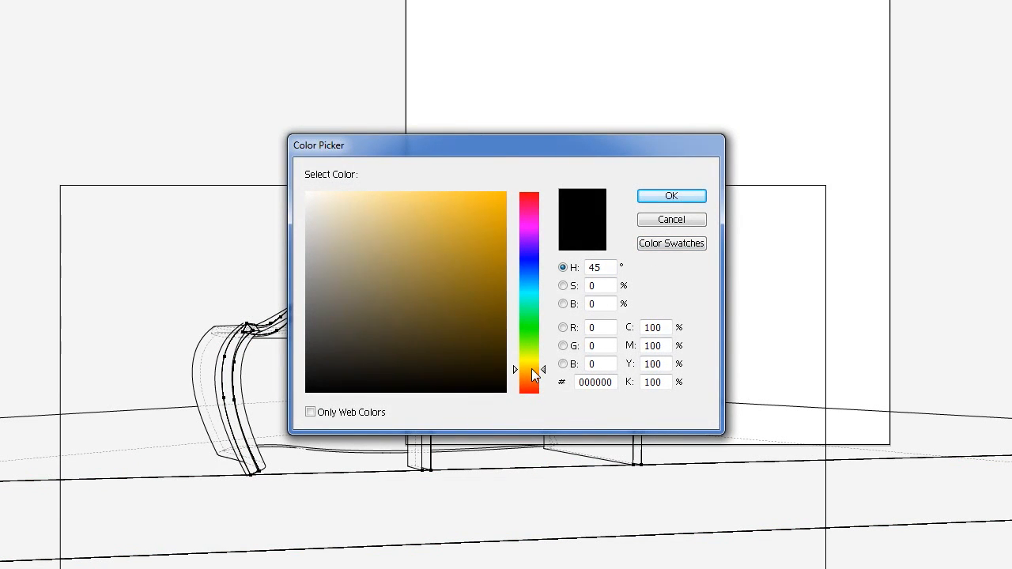
{"action": "left_click", "coordinate": [670, 197]}
{"action": "type", "text": "re"}
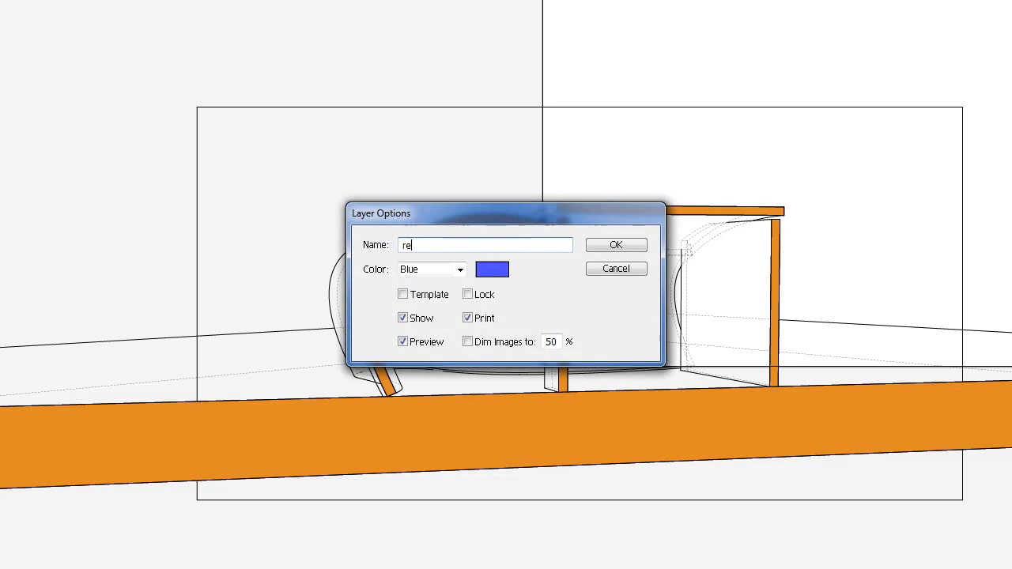
Name the new layer and place the aaa.png rendering onto it
{"action": "left_click", "coordinate": [616, 243]}
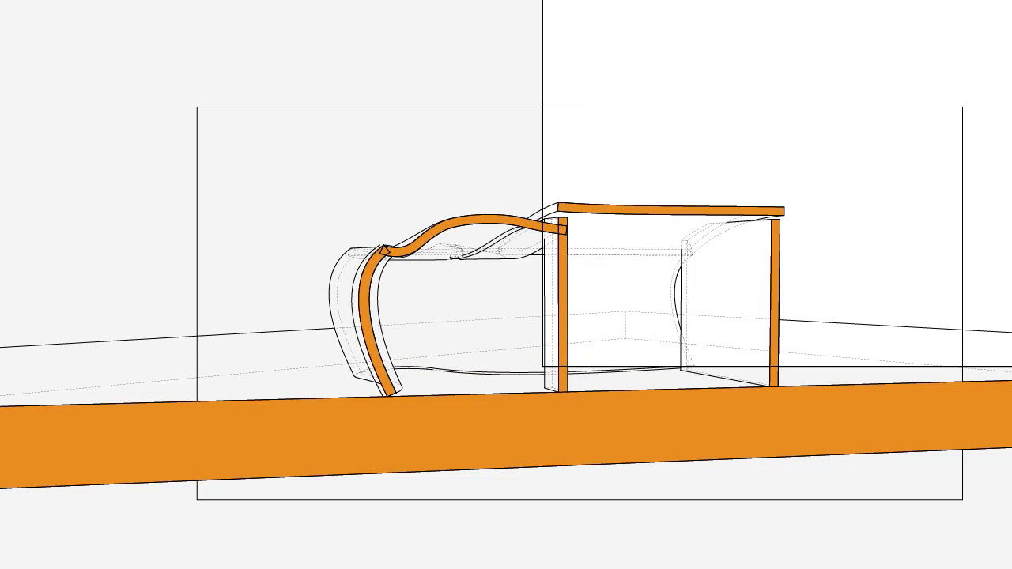
{"action": "left_click", "coordinate": [8, 15]}
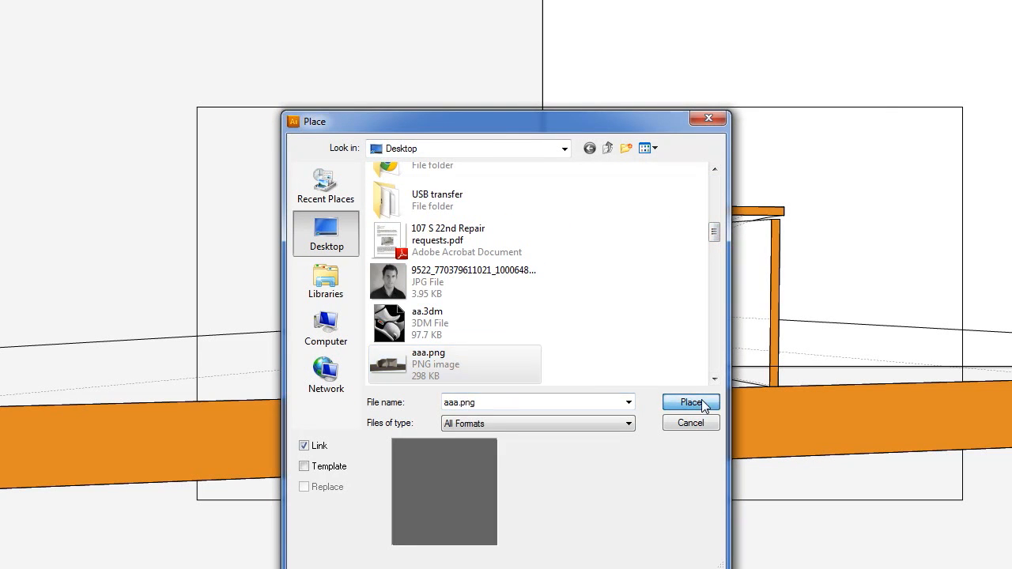
{"action": "left_click", "coordinate": [689, 403]}
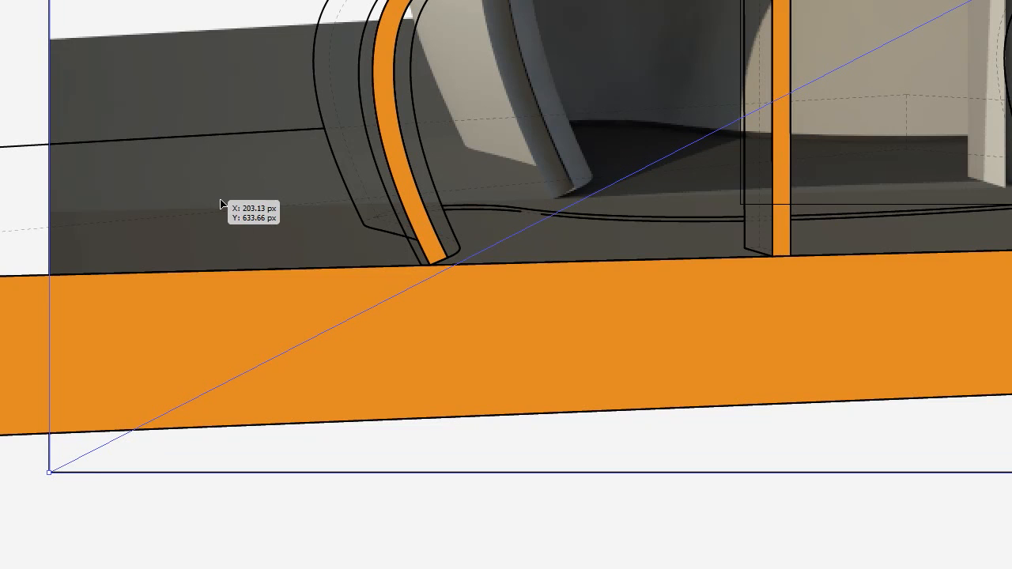
Scale the rendering from its corner handles to roughly cover the line work
{"action": "left_click_drag", "start_coordinate": [221, 204], "coordinate": [557, 161]}
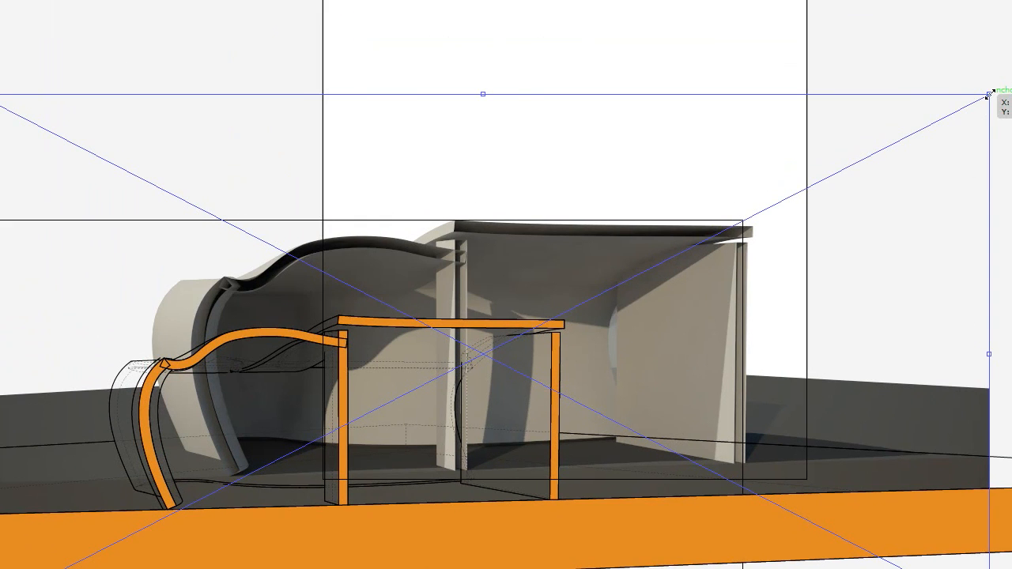
{"action": "left_click_drag", "start_coordinate": [988, 95], "coordinate": [746, 218]}
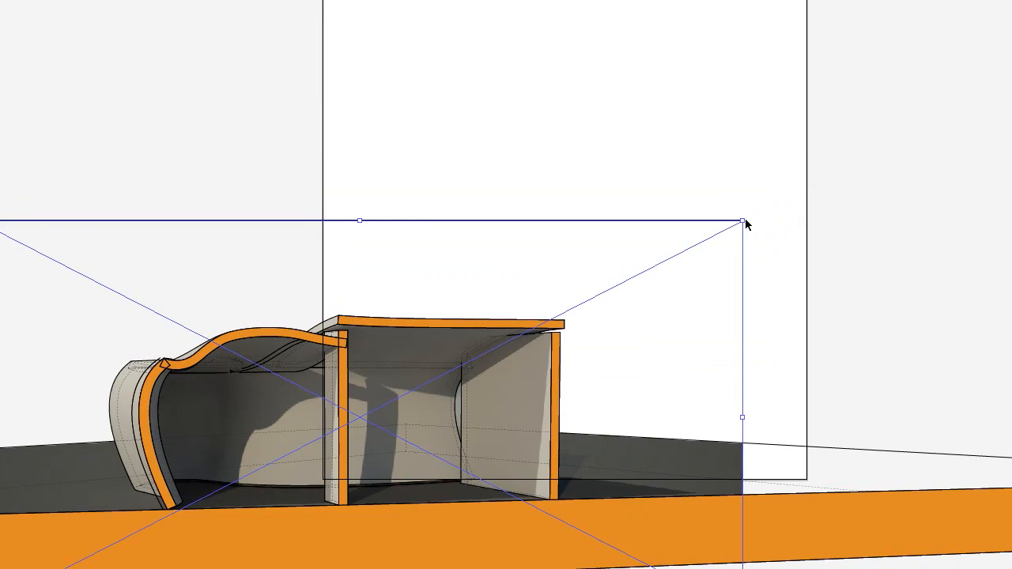
{"action": "mouse_move", "coordinate": [743, 499]}
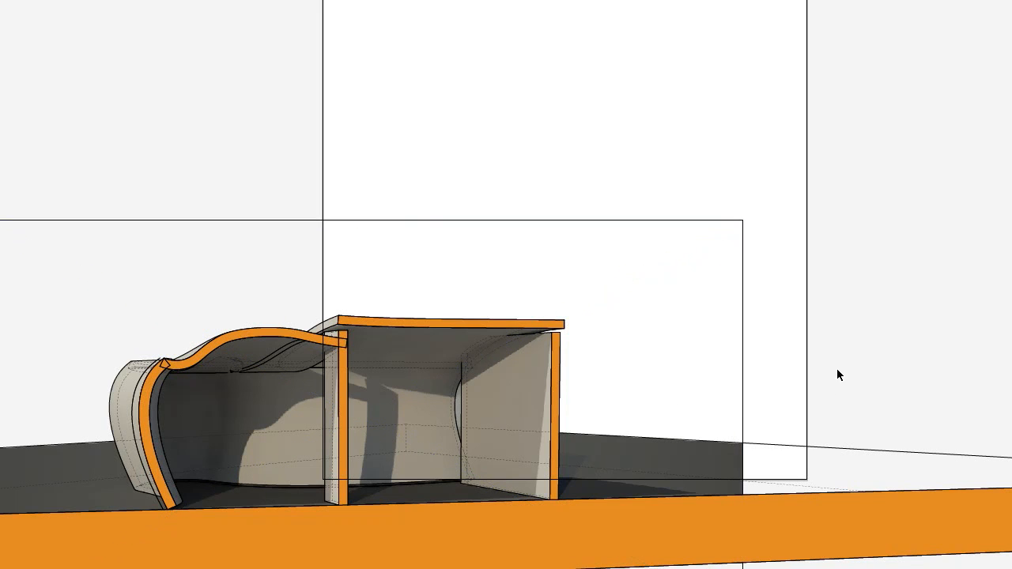
{"action": "mouse_move", "coordinate": [744, 299]}
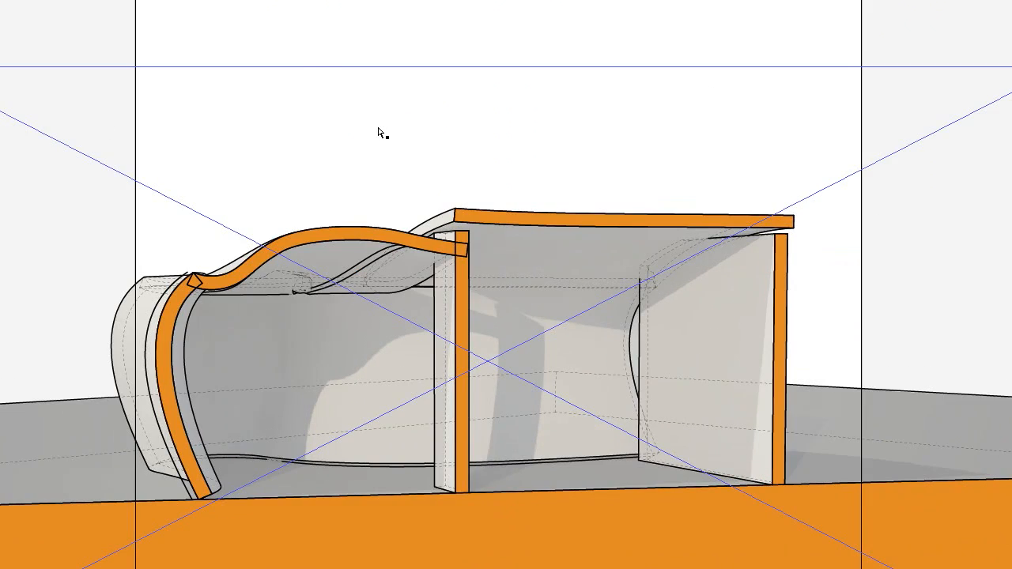
Nudge the rendering so it sits under the black line work and section cut
{"action": "left_click_drag", "start_coordinate": [379, 133], "coordinate": [502, 215]}
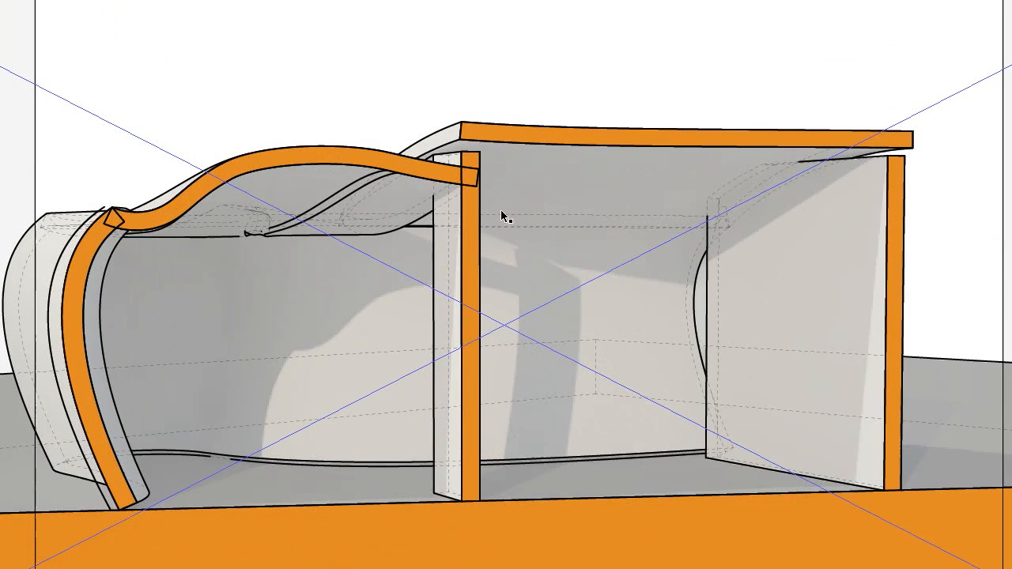
{"action": "mouse_move", "coordinate": [889, 360]}
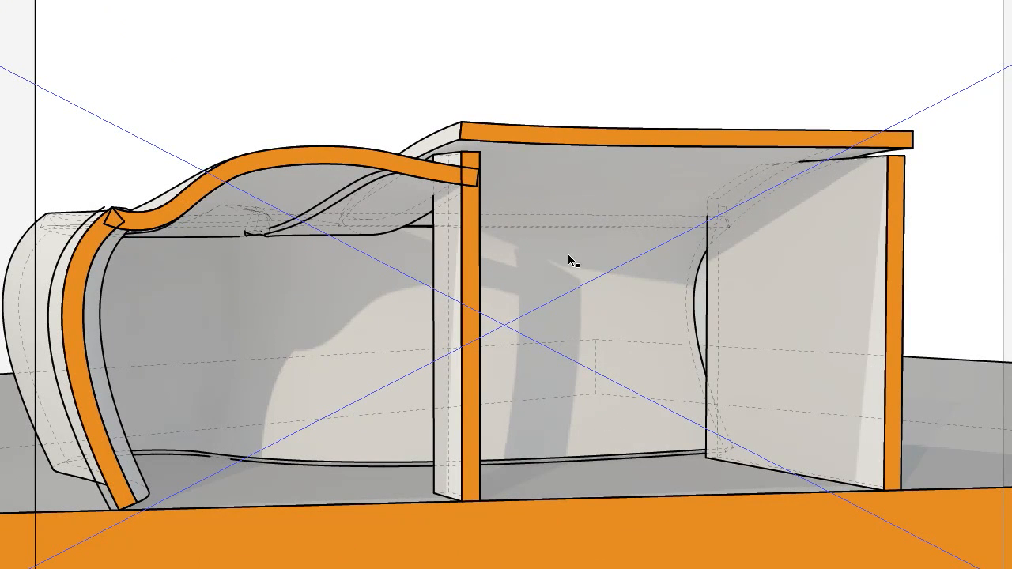
{"action": "mouse_move", "coordinate": [544, 517]}
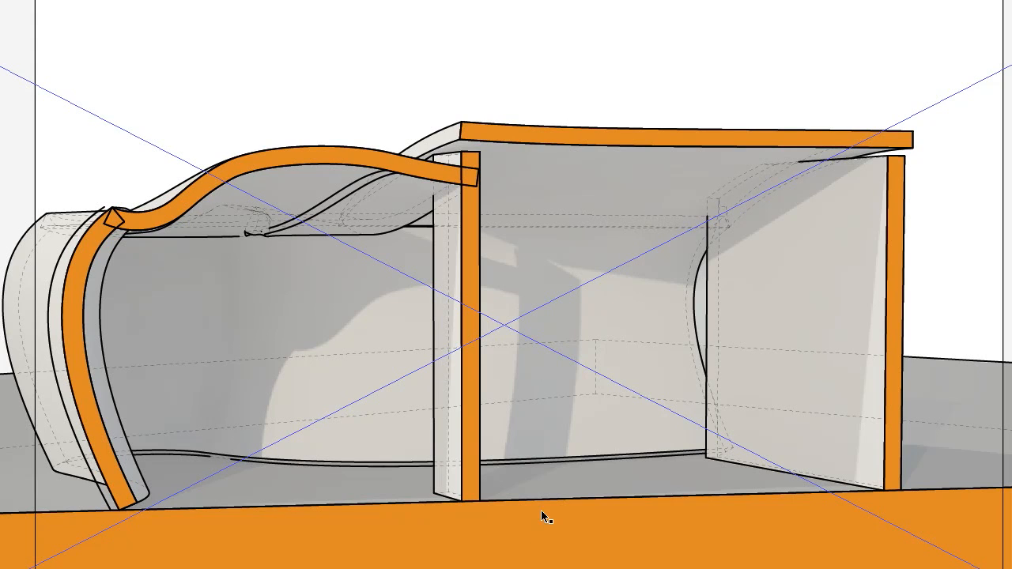
{"action": "mouse_move", "coordinate": [203, 458]}
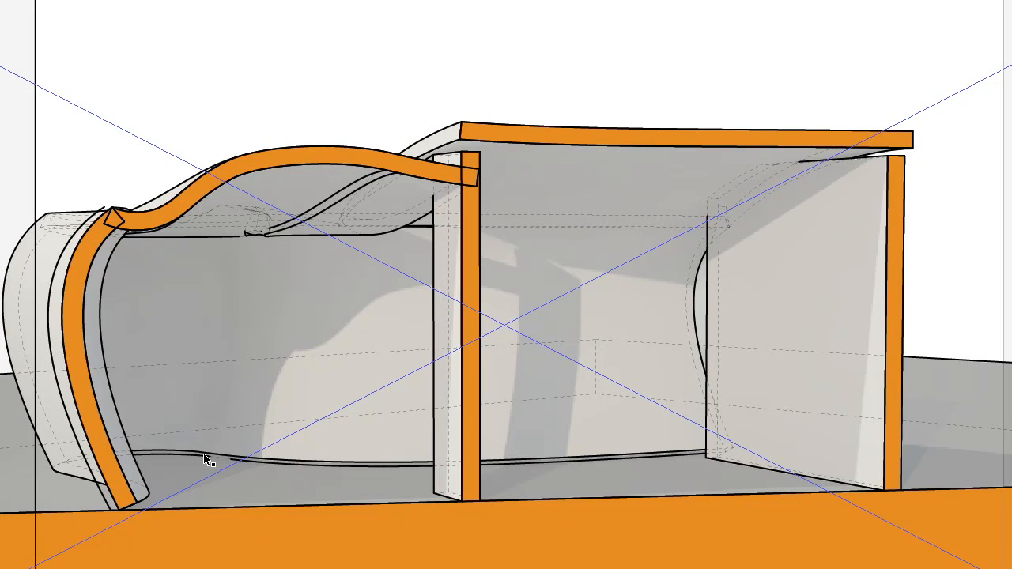
{"action": "mouse_move", "coordinate": [852, 146]}
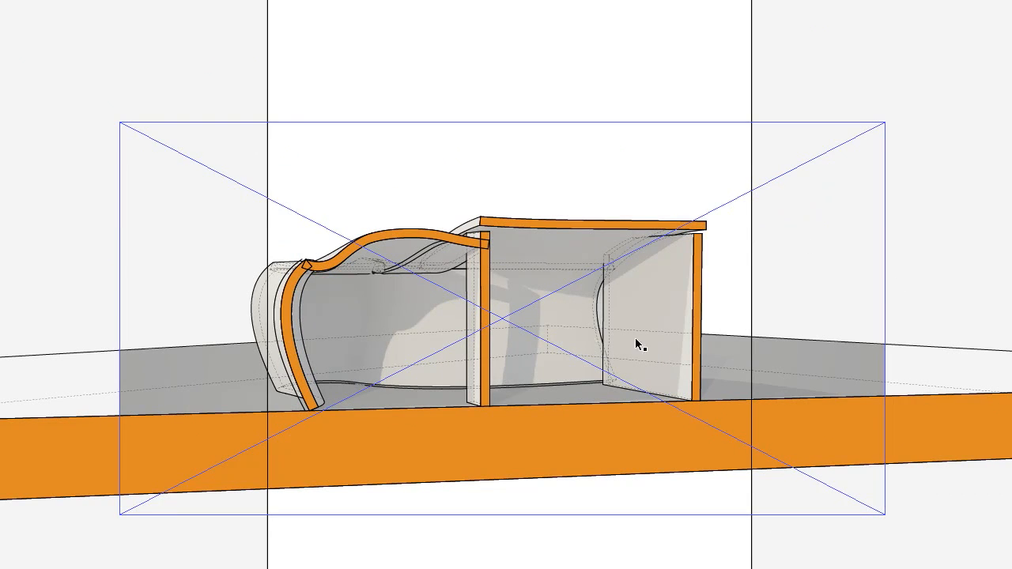
{"action": "mouse_move", "coordinate": [490, 275]}
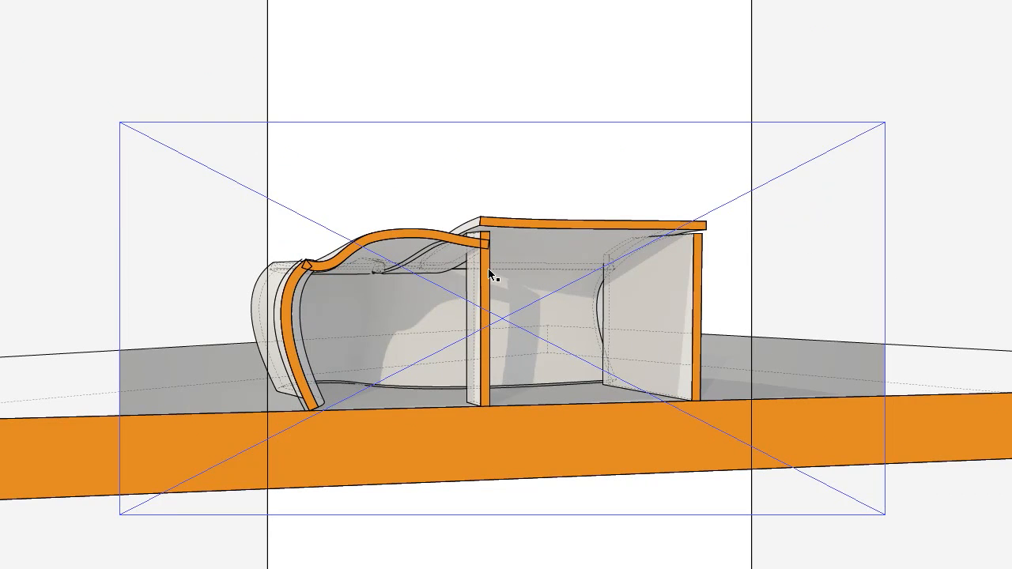
{"action": "mouse_move", "coordinate": [687, 342]}
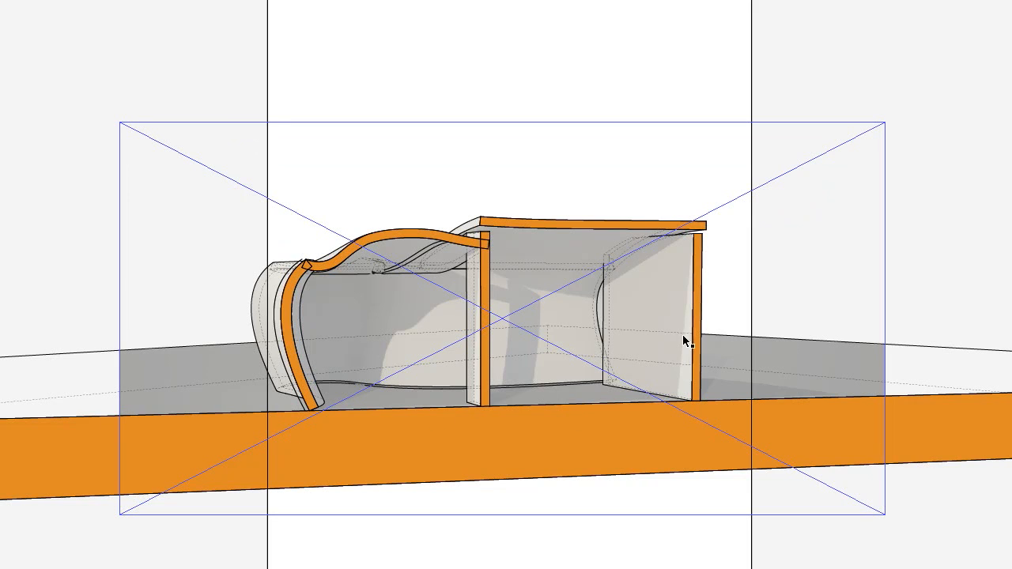
{"action": "mouse_move", "coordinate": [525, 310]}
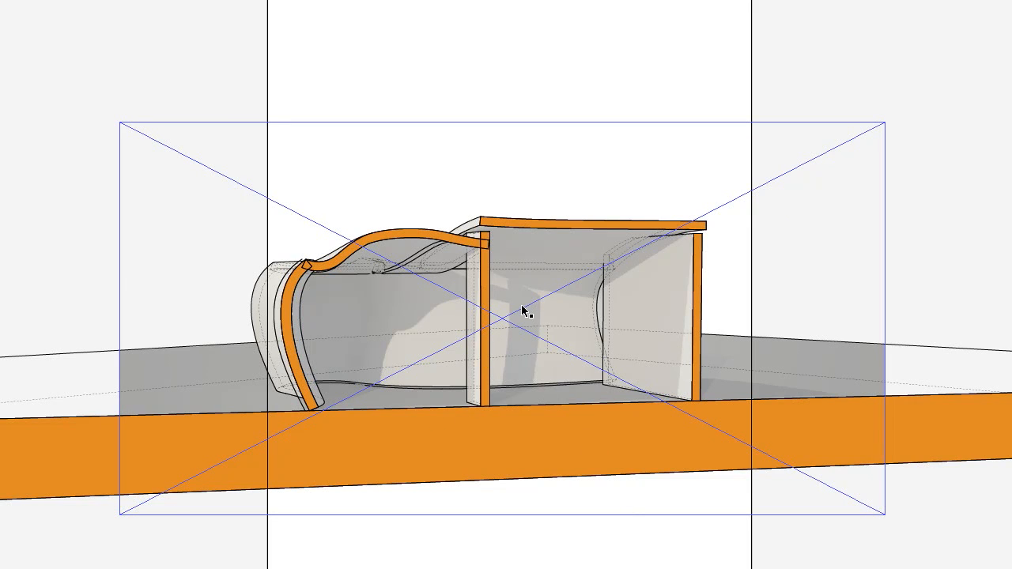